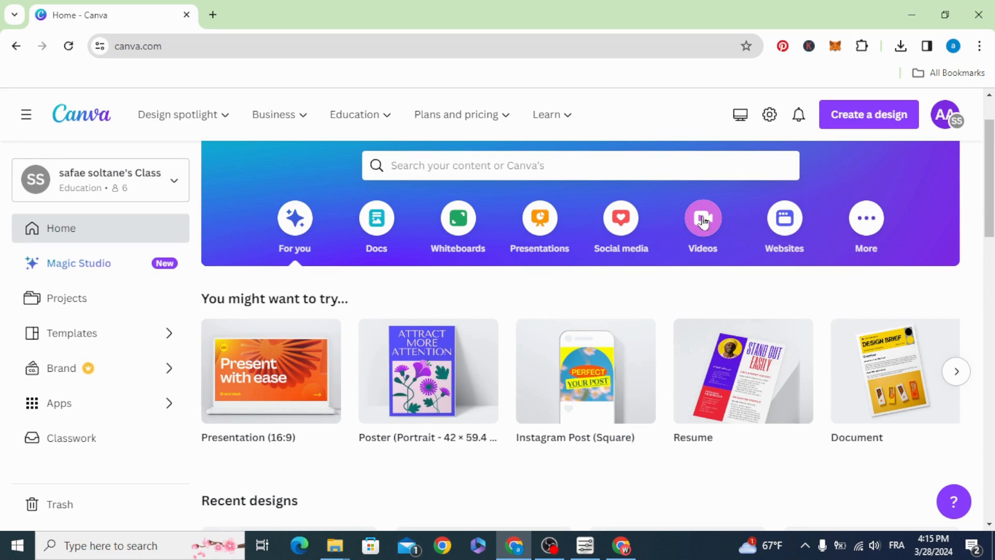
# - Create a blank 1920 × 1080 px video design from the Videos category
pyautogui.click(703, 217)
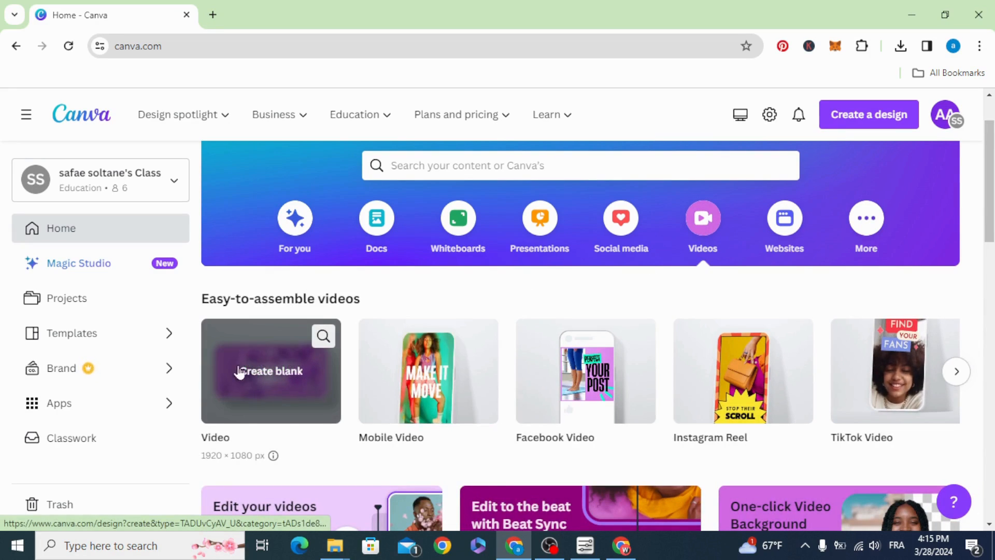
pyautogui.click(271, 371)
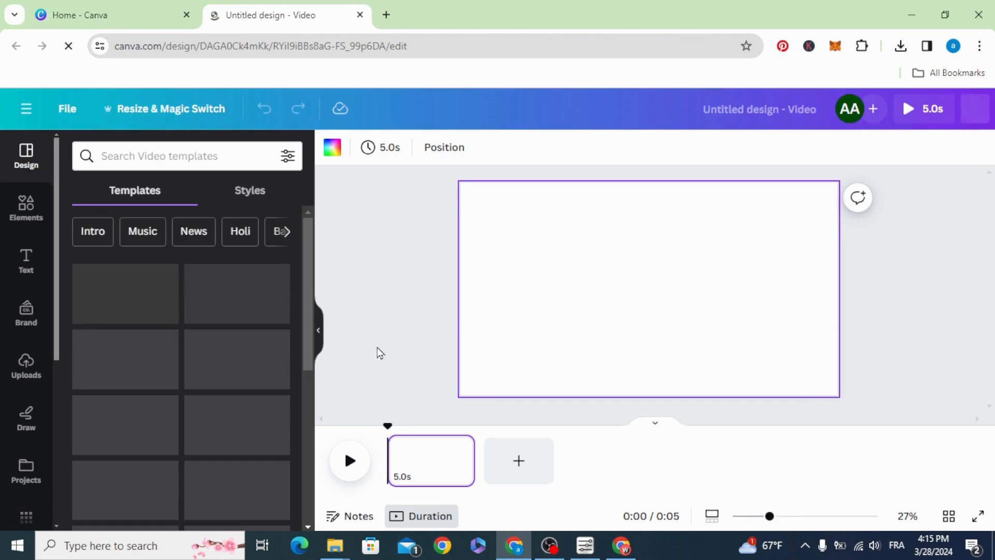
# - Place the athlete, push-up, partner push-up and battle-rope clips on separate pages, each filling the frame
pyautogui.click(26, 365)
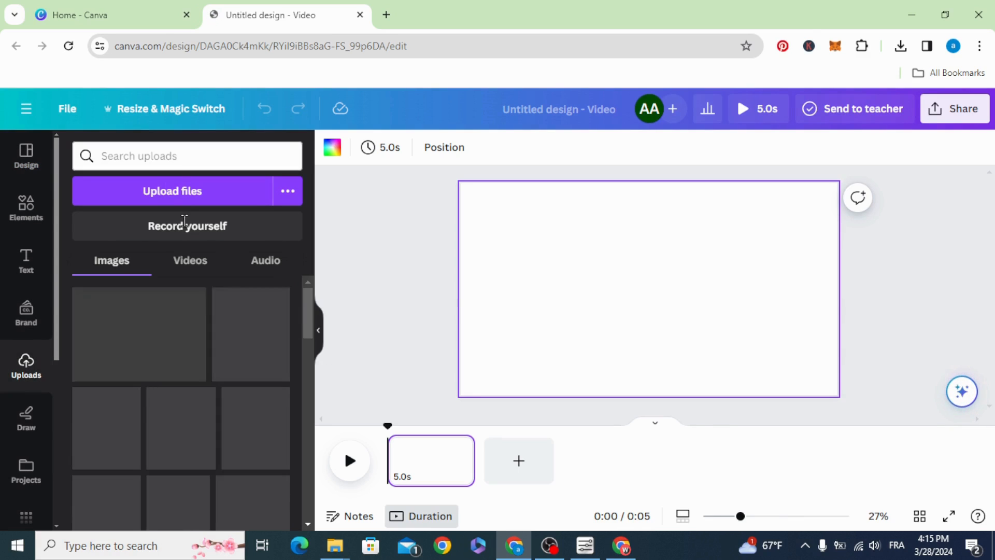
pyautogui.click(190, 260)
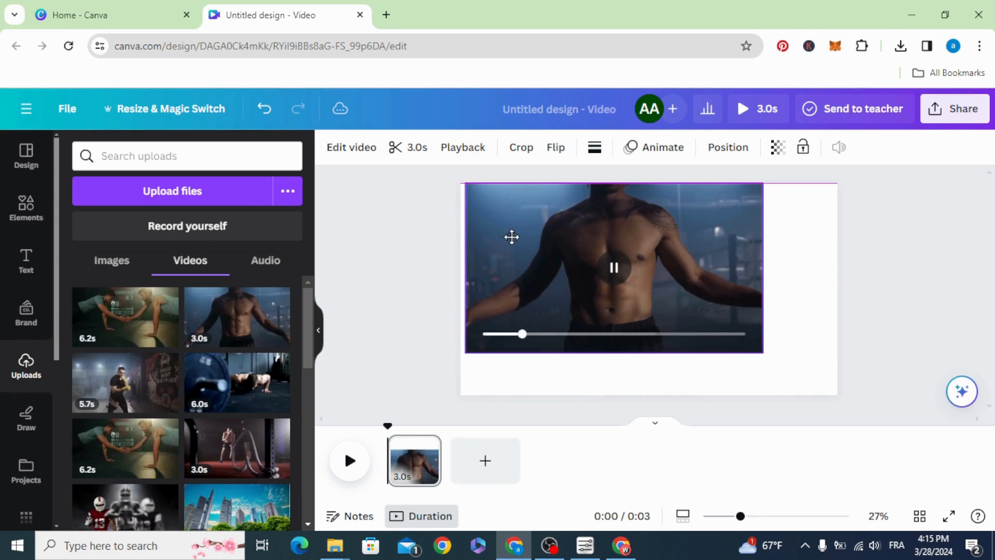
pyautogui.click(613, 268)
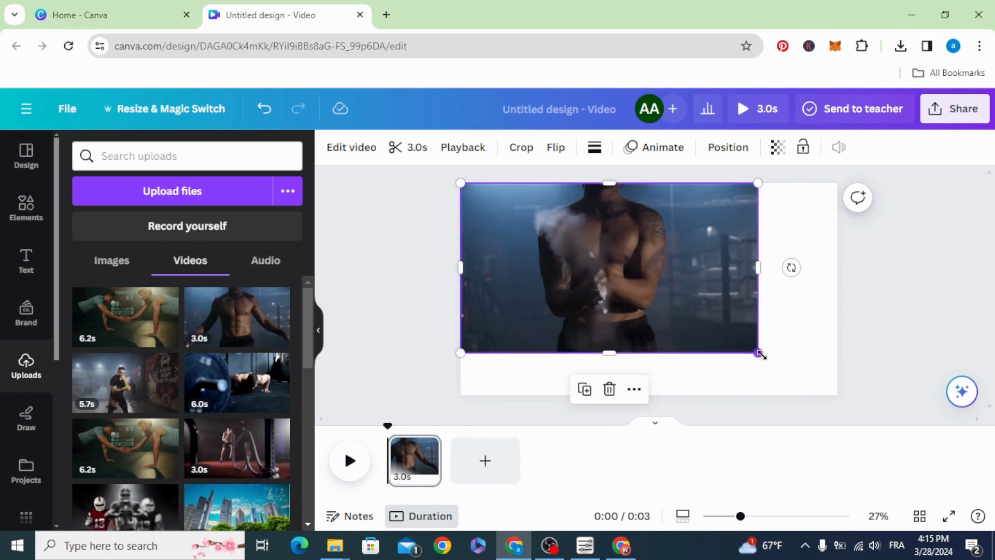
pyautogui.moveTo(759, 354); pyautogui.dragTo(838, 399)
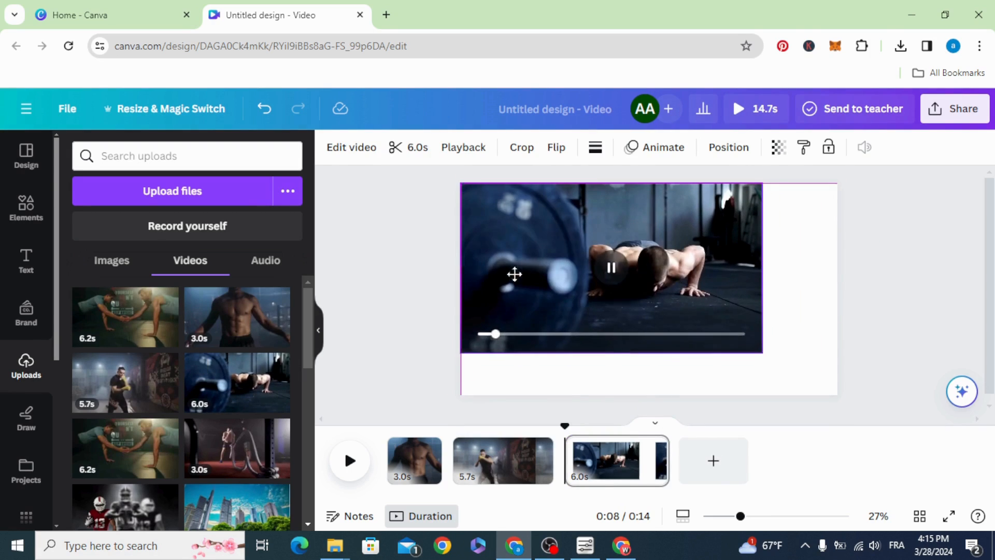
pyautogui.moveTo(763, 353); pyautogui.dragTo(838, 398)
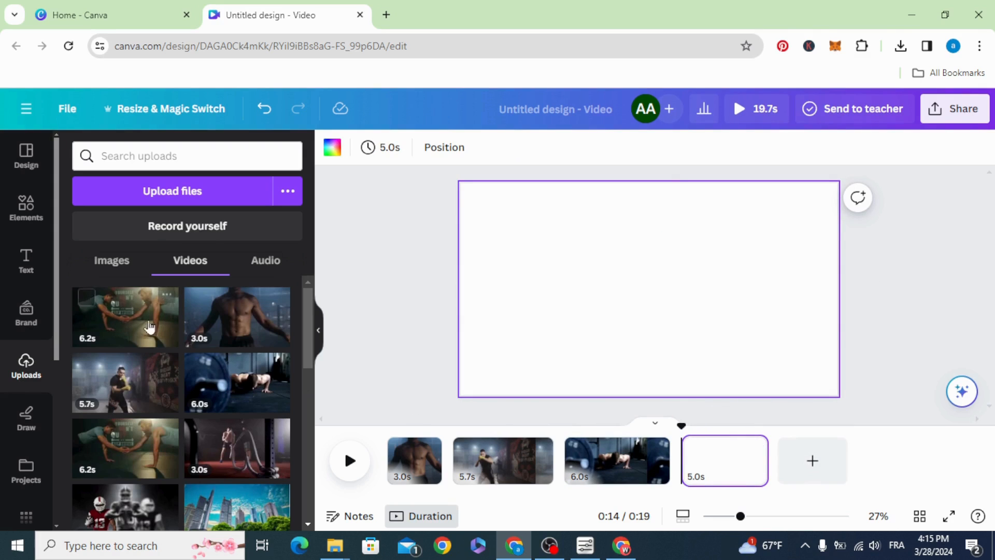
pyautogui.click(125, 316)
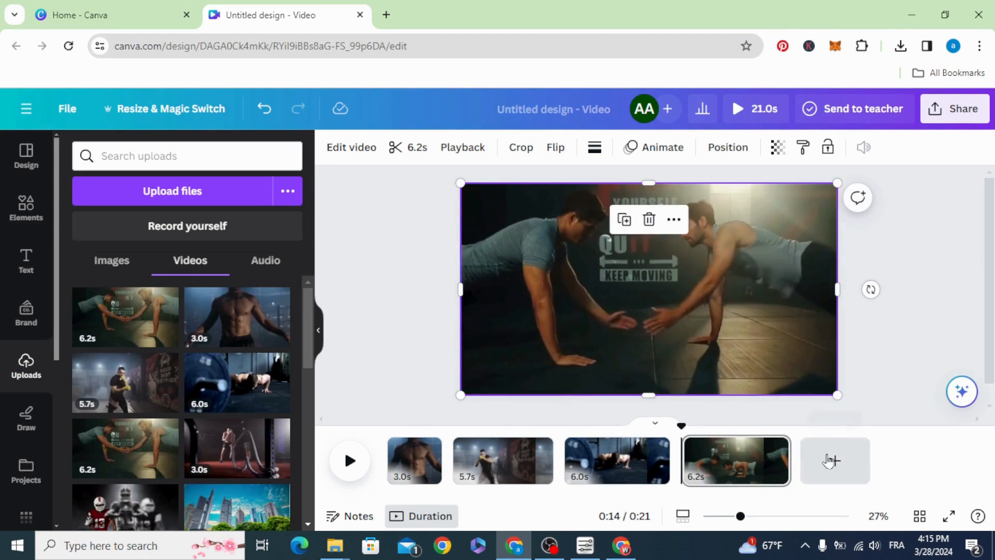
pyautogui.click(835, 461)
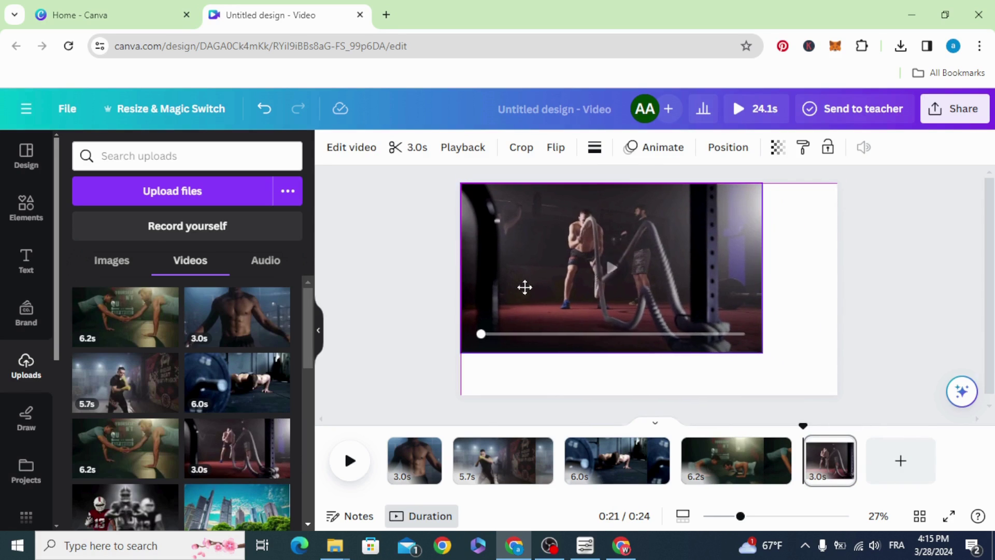
pyautogui.click(611, 272)
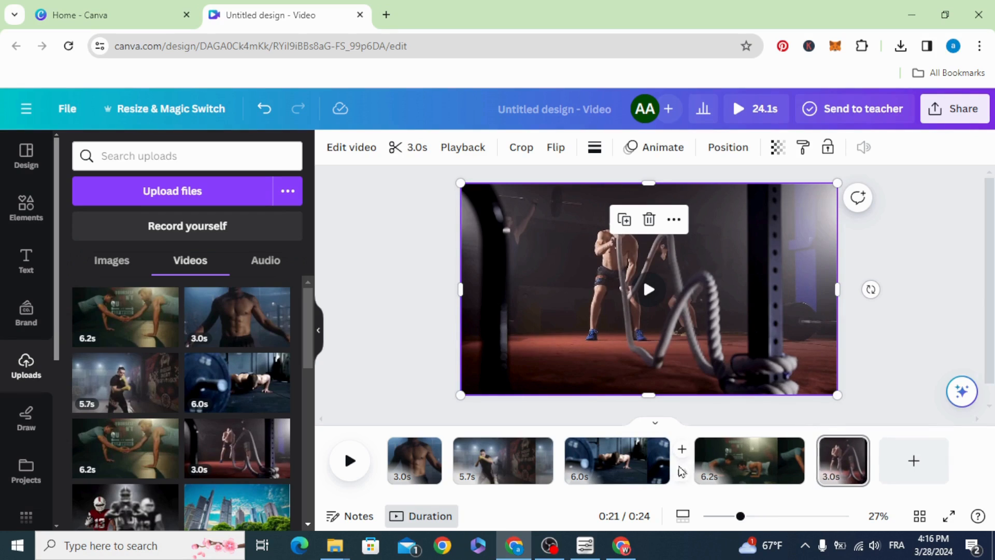
pyautogui.moveTo(683, 450)
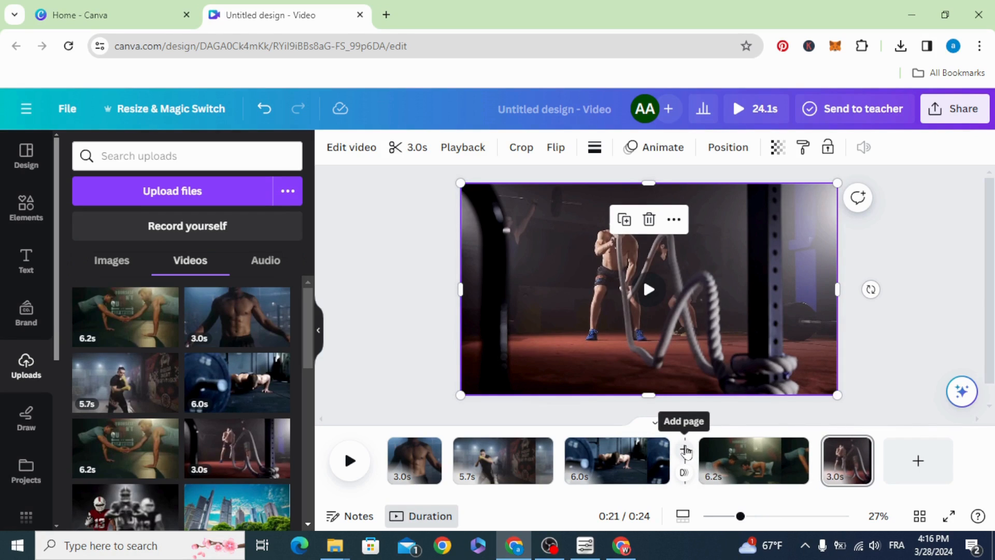
# - Insert a page after the third clip with the dark barbell gym photo as background
pyautogui.click(683, 449)
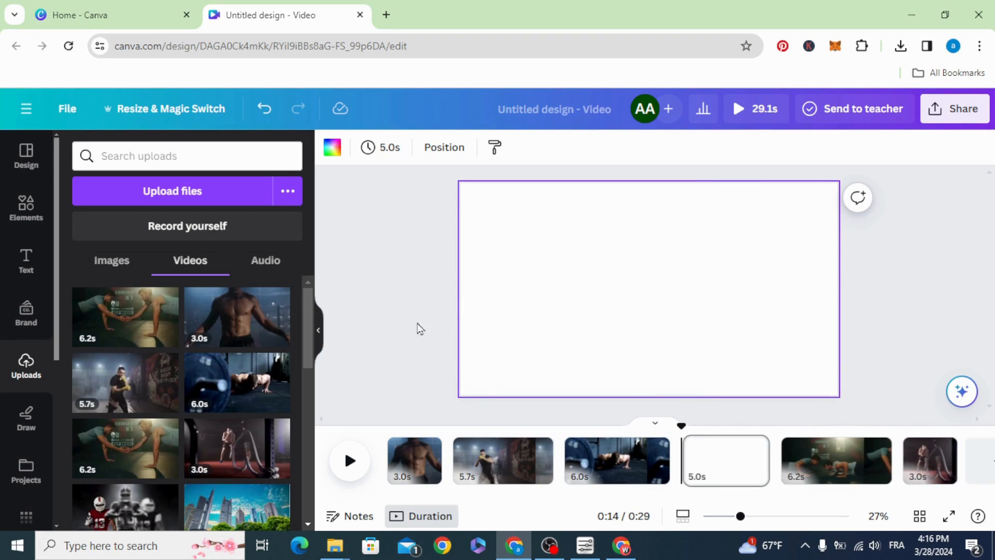
pyautogui.click(111, 260)
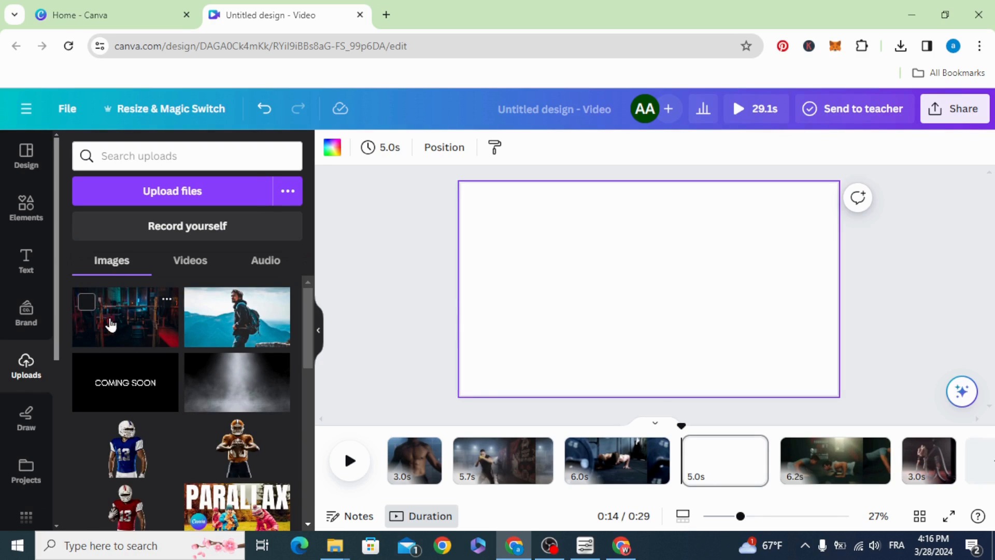
pyautogui.click(125, 317)
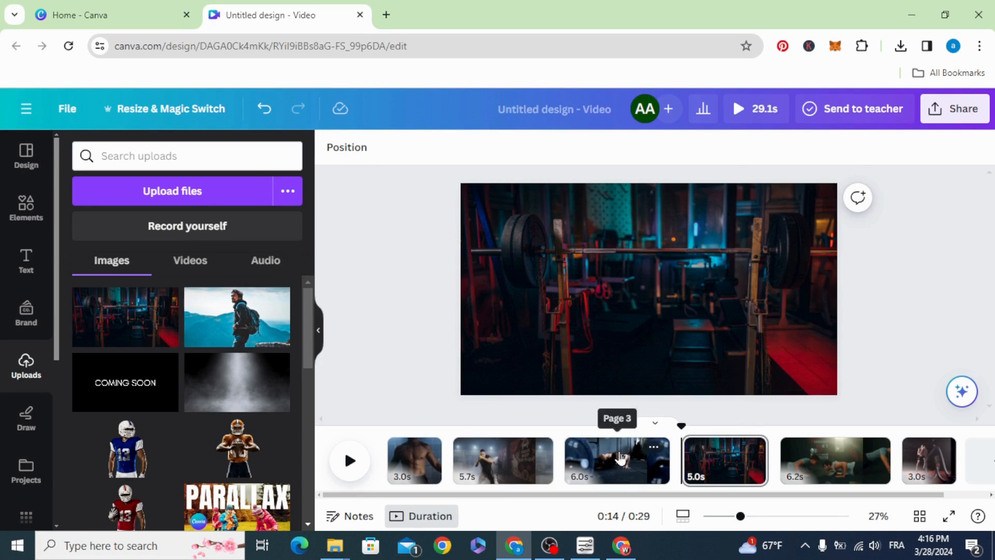
pyautogui.click(26, 207)
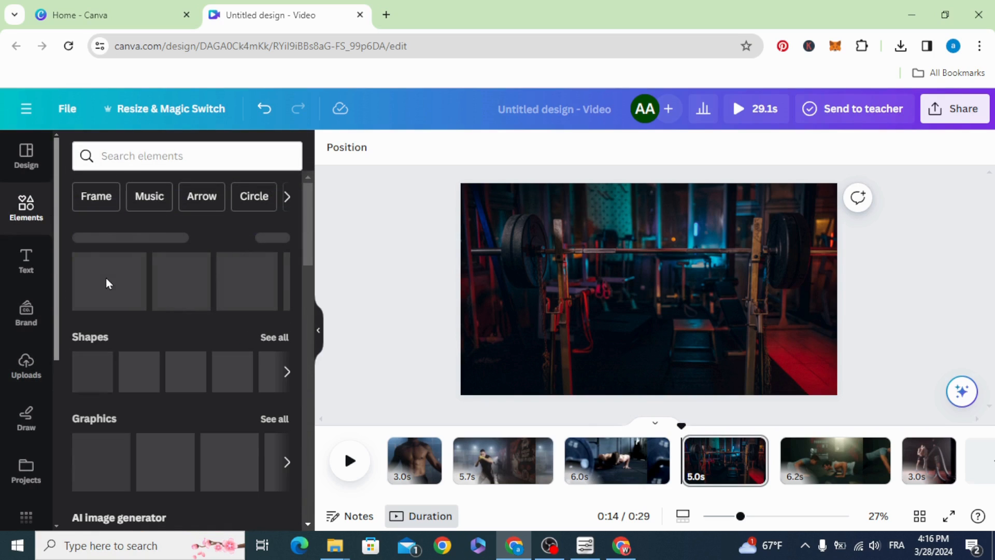
# - Add a three-column frame layout to the barbell photo page and resize it
pyautogui.scroll(-3)
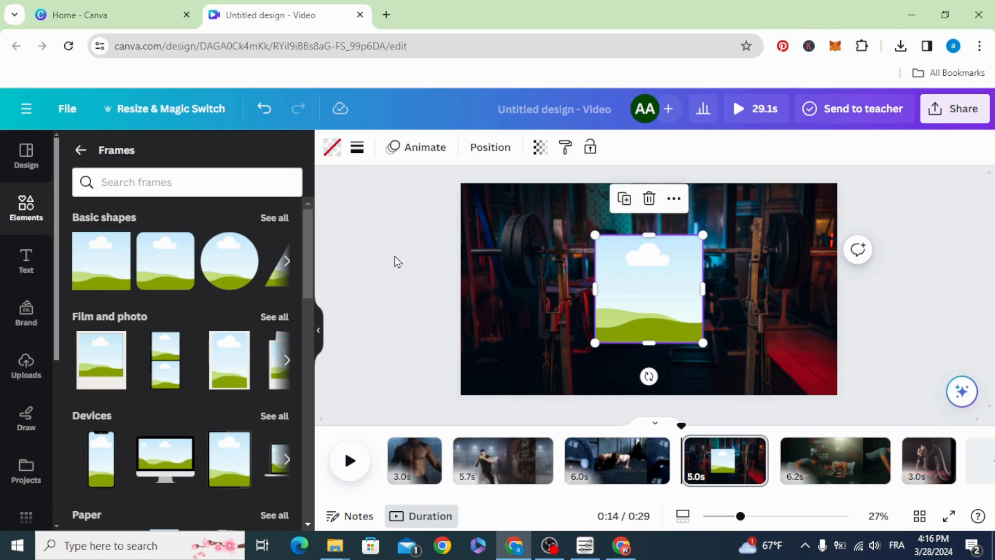
pyautogui.moveTo(649, 288); pyautogui.dragTo(535, 248)
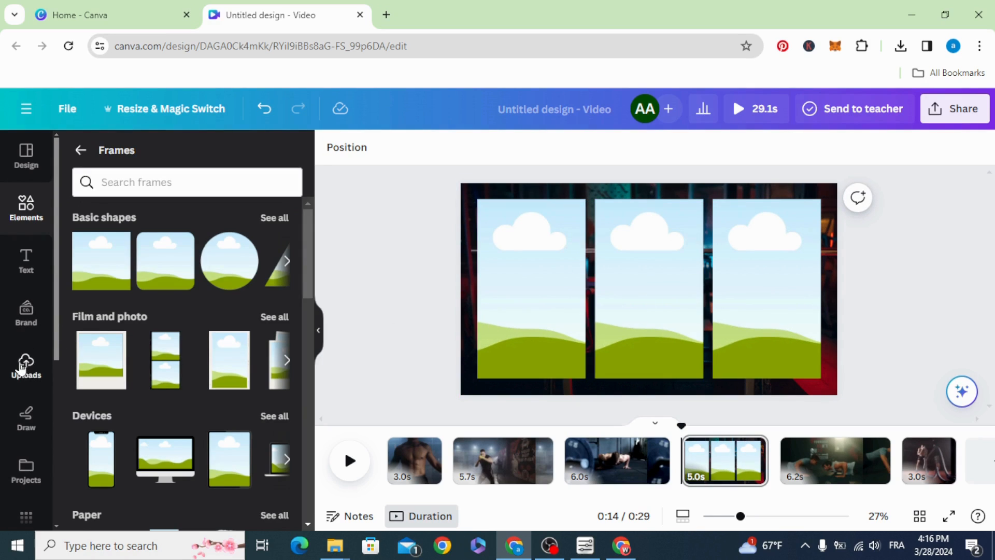
# - Fill the three collage frames with the boxing, push-up and battle-rope clips
pyautogui.click(26, 363)
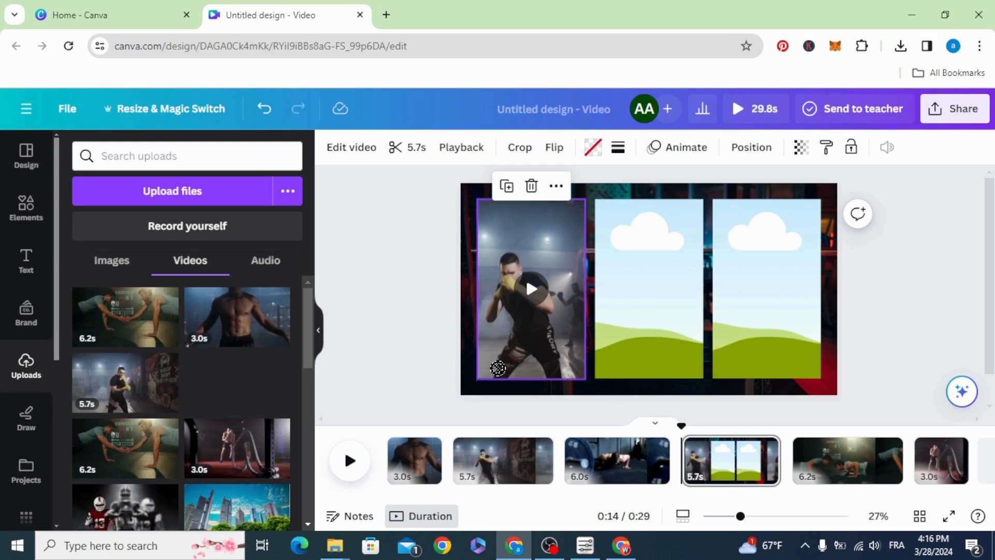
pyautogui.click(520, 147)
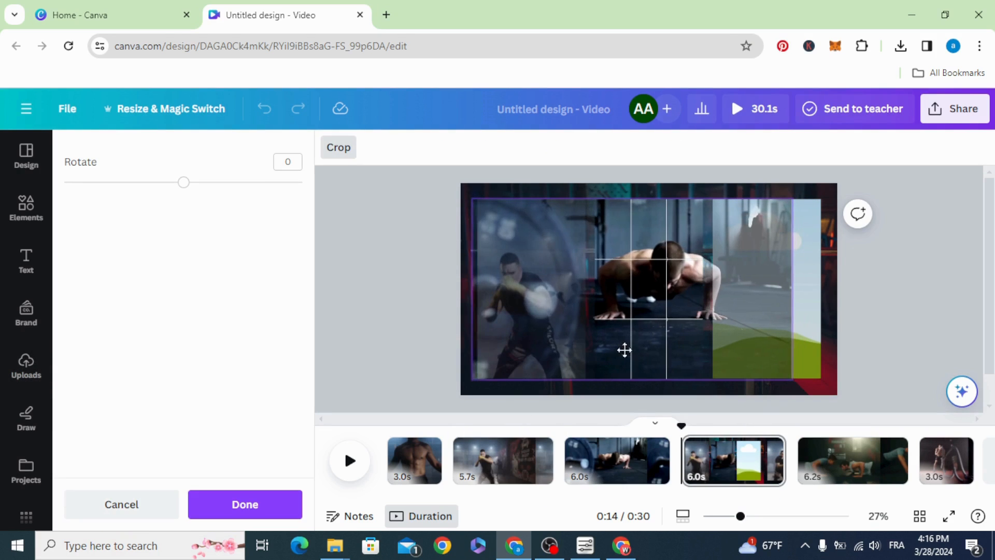
pyautogui.click(245, 504)
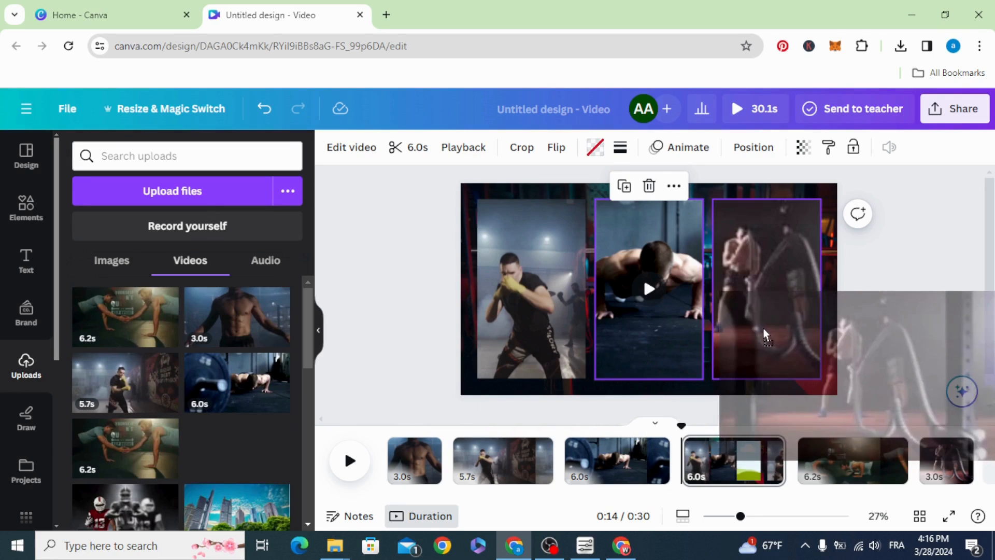
pyautogui.click(522, 147)
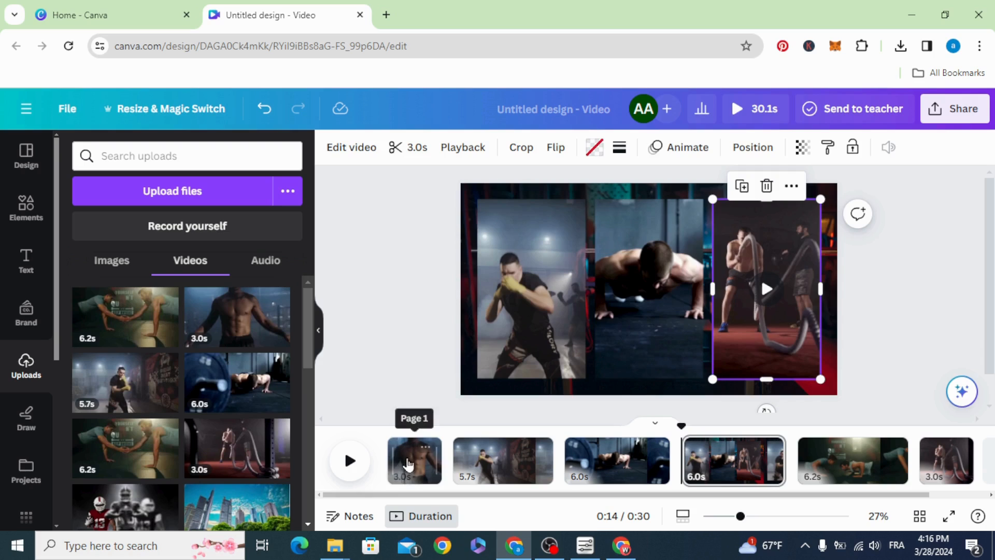
pyautogui.click(503, 461)
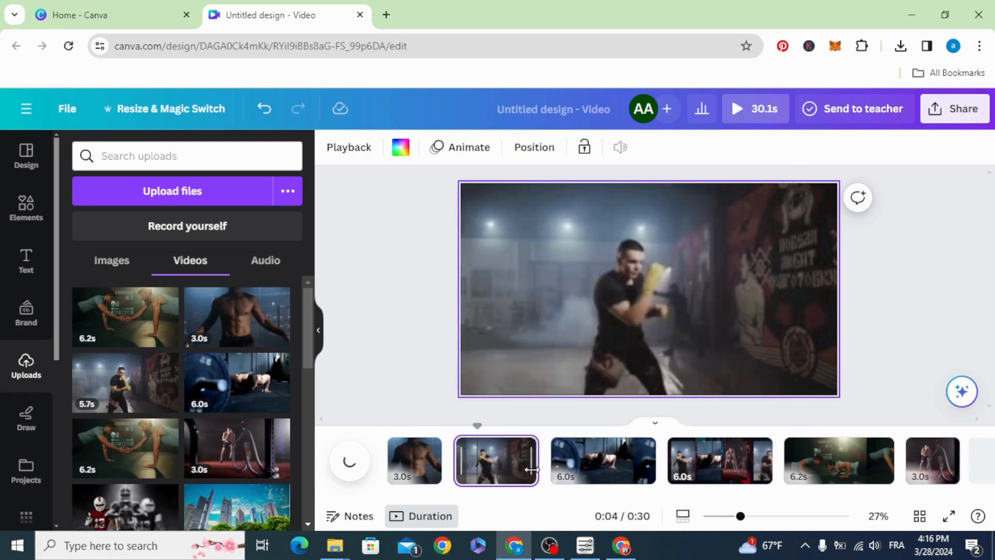
# - Trim each page to about 3.0 seconds on the timeline, then select page one
pyautogui.moveTo(533, 460); pyautogui.dragTo(523, 460)
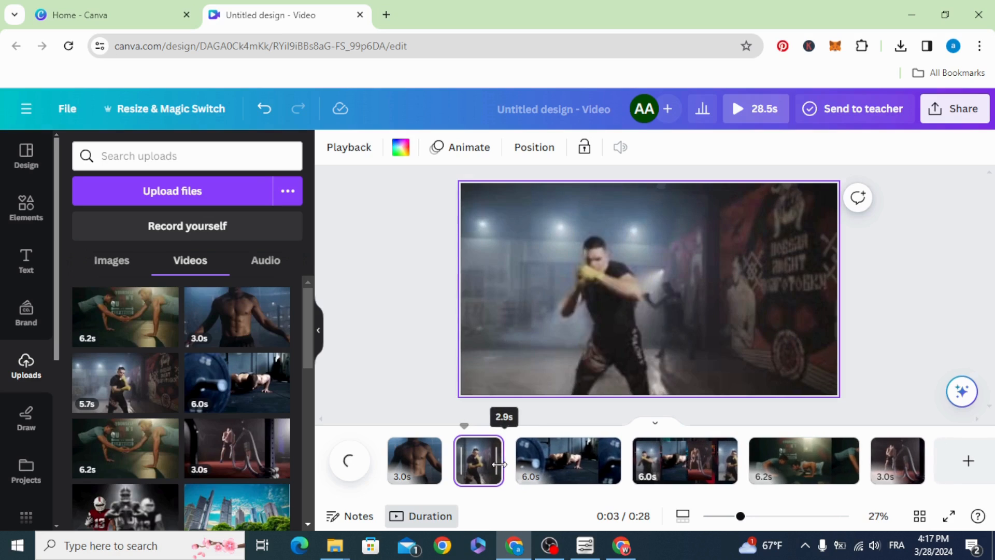
pyautogui.click(570, 461)
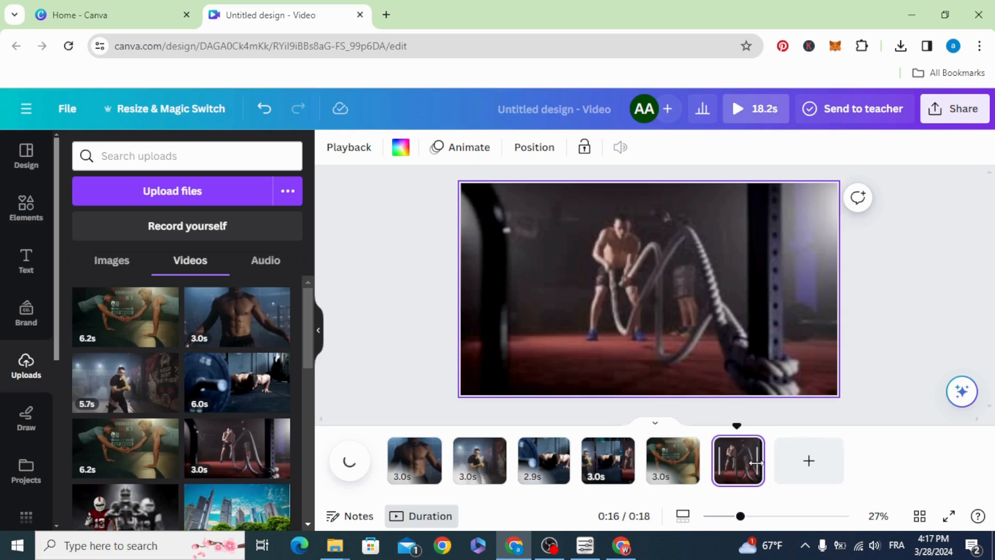
pyautogui.click(415, 460)
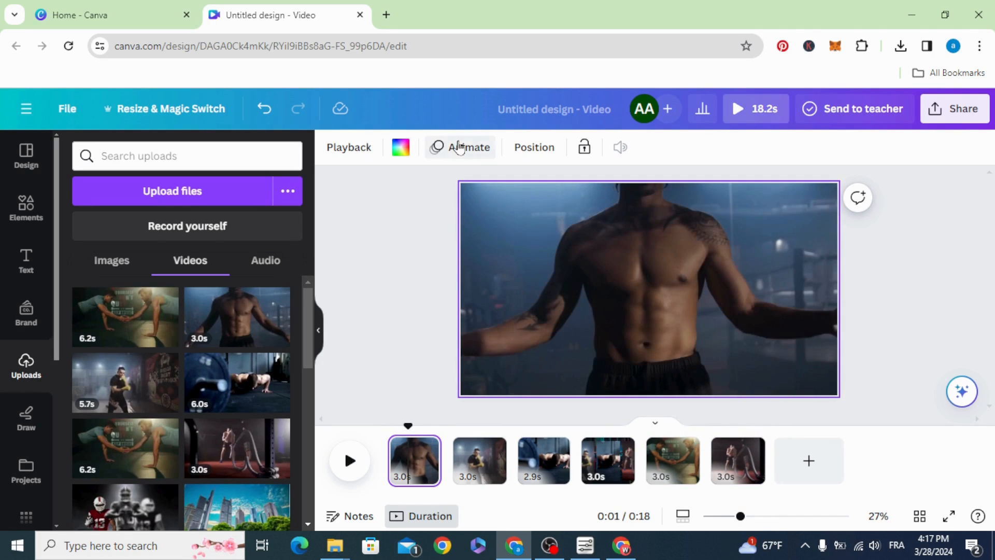
# - Apply the Neon page animation to all pages
pyautogui.click(467, 147)
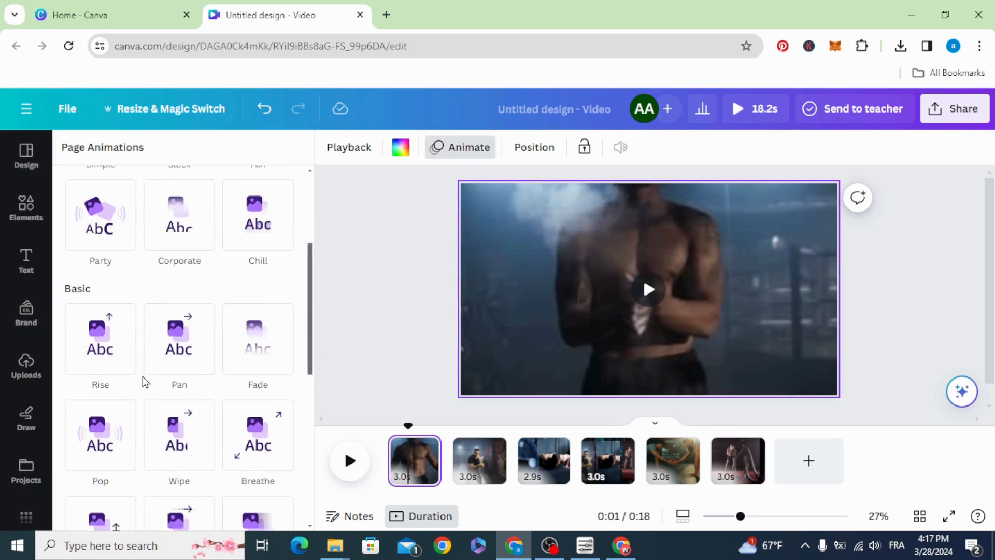
pyautogui.scroll(-3)
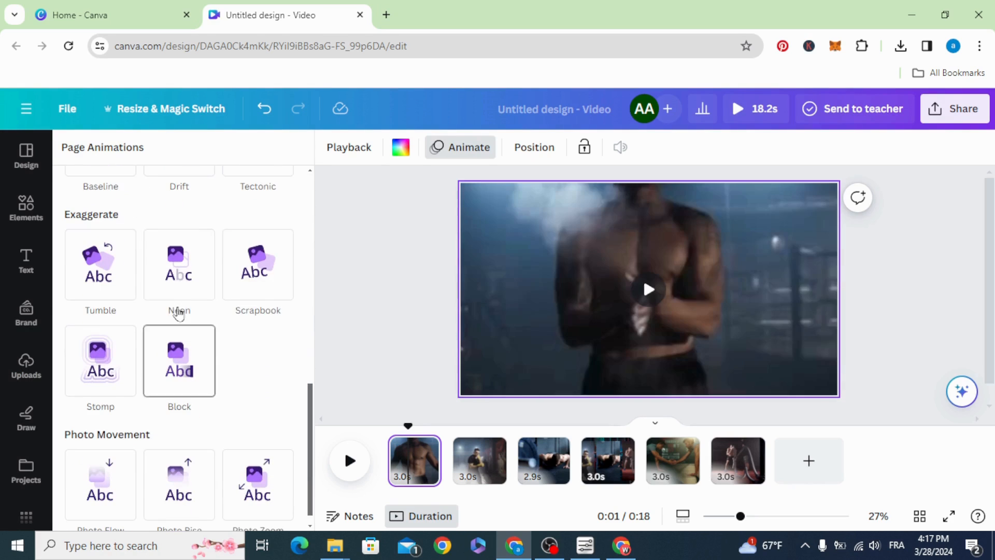
pyautogui.click(179, 265)
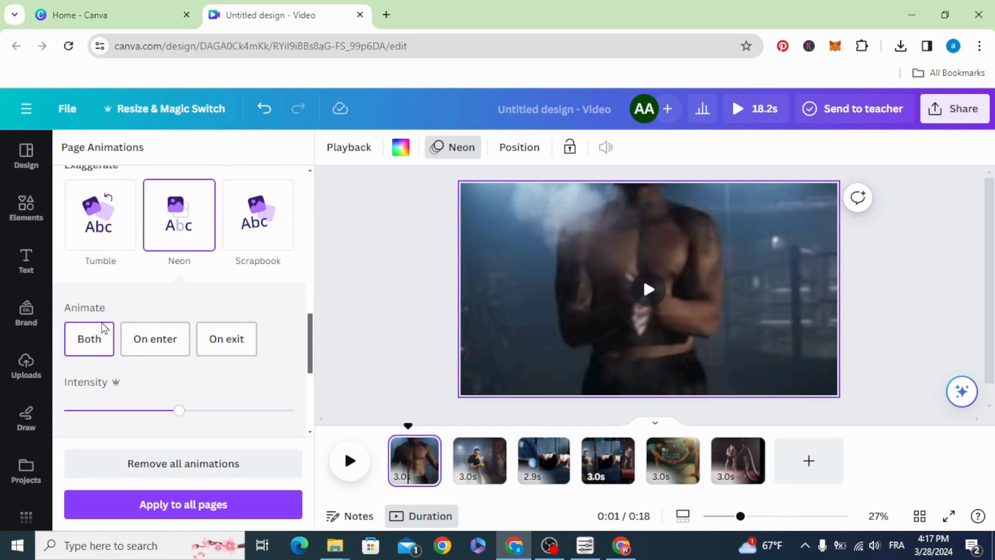
pyautogui.click(479, 461)
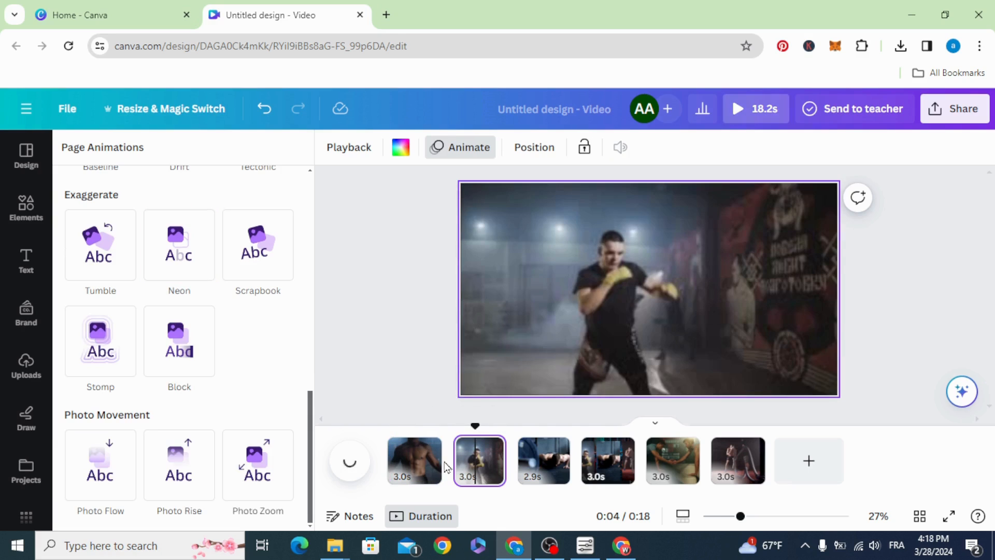
# - List the uploaded audio tracks, including Seasons - Telecasted.mp3
pyautogui.click(100, 341)
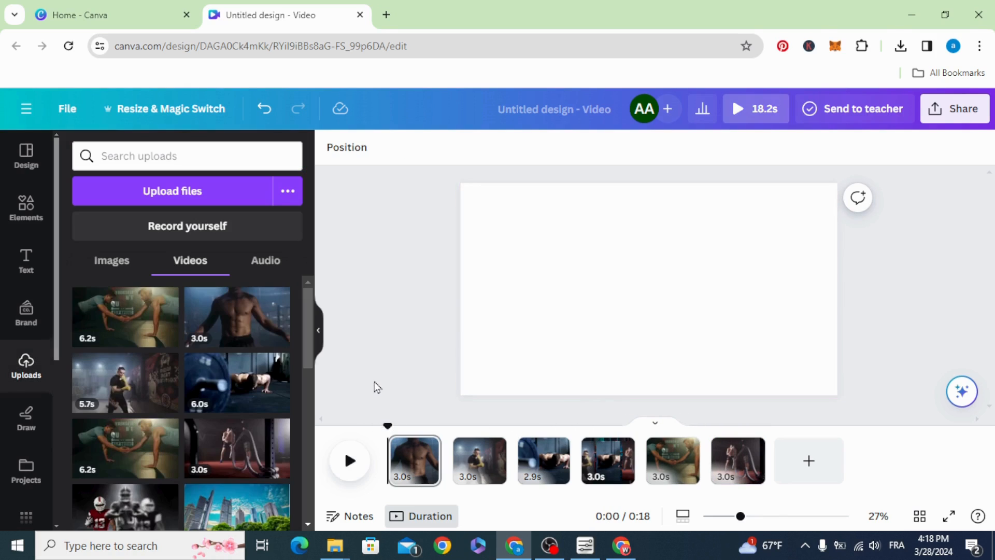
pyautogui.click(265, 261)
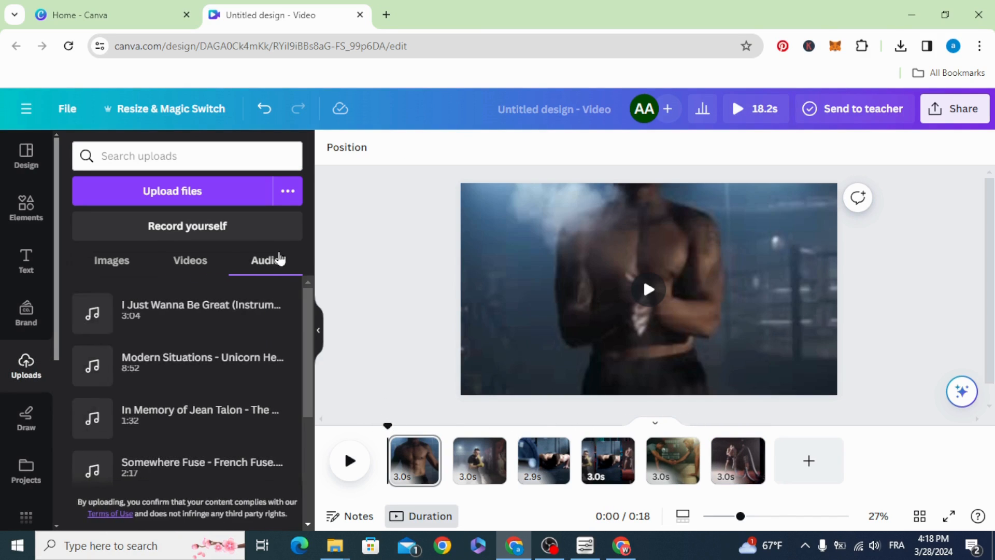
pyautogui.scroll(-3)
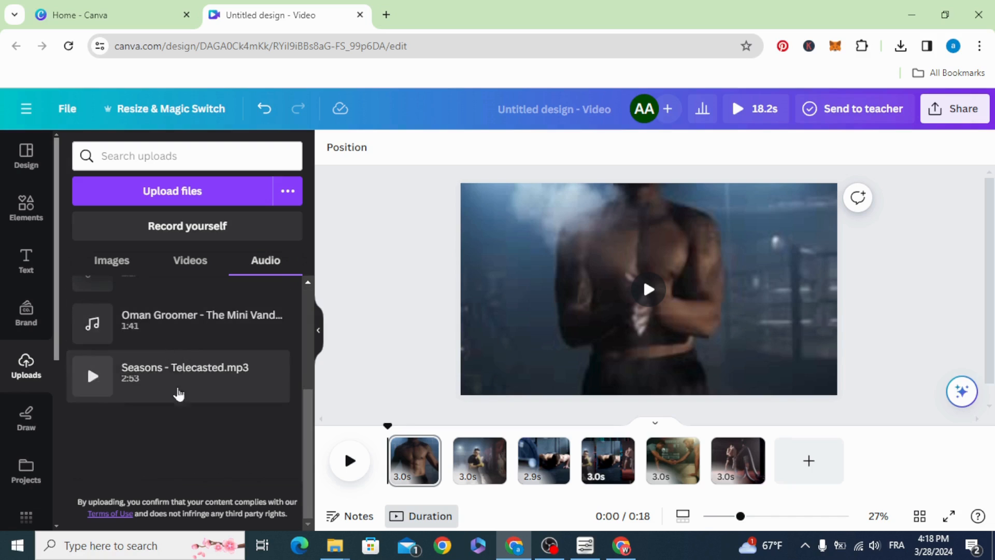